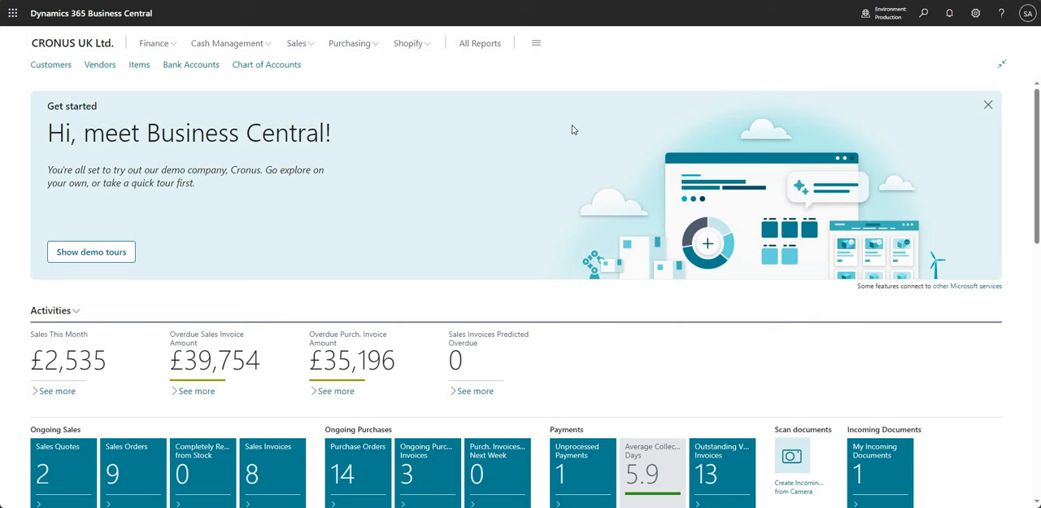
pyautogui.moveTo(894, 76)
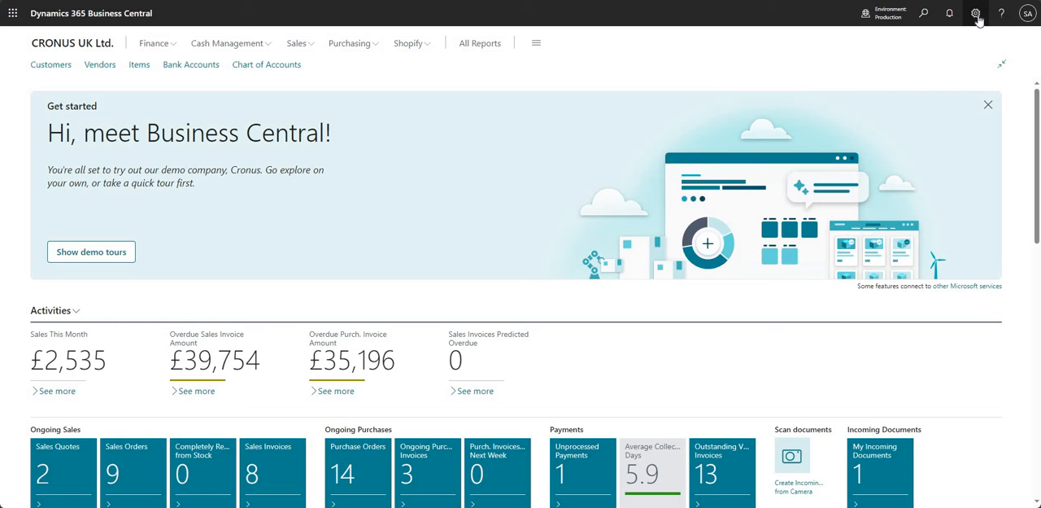
# Open the Settings pane from the gear icon on the CRONUS UK Ltd. home page
pyautogui.click(975, 13)
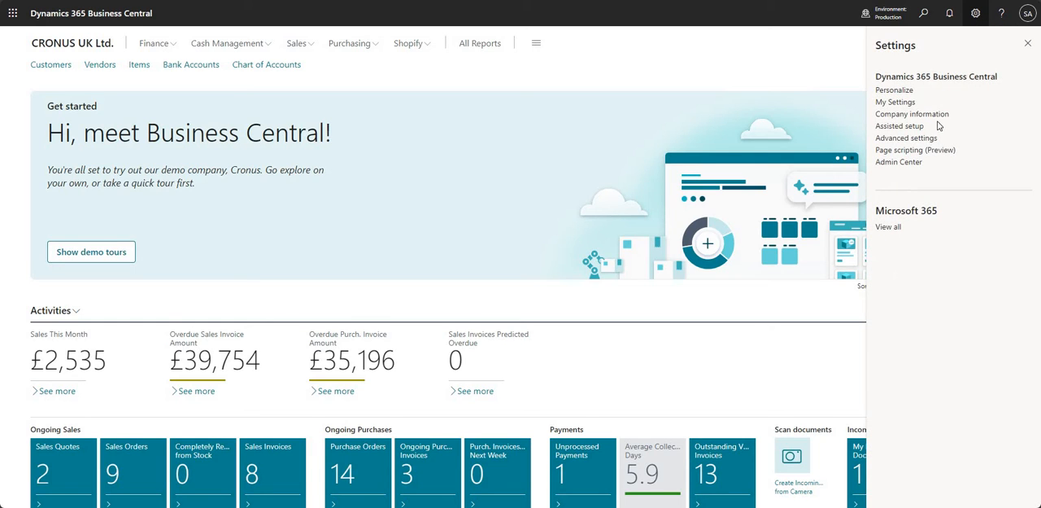
pyautogui.moveTo(934, 160)
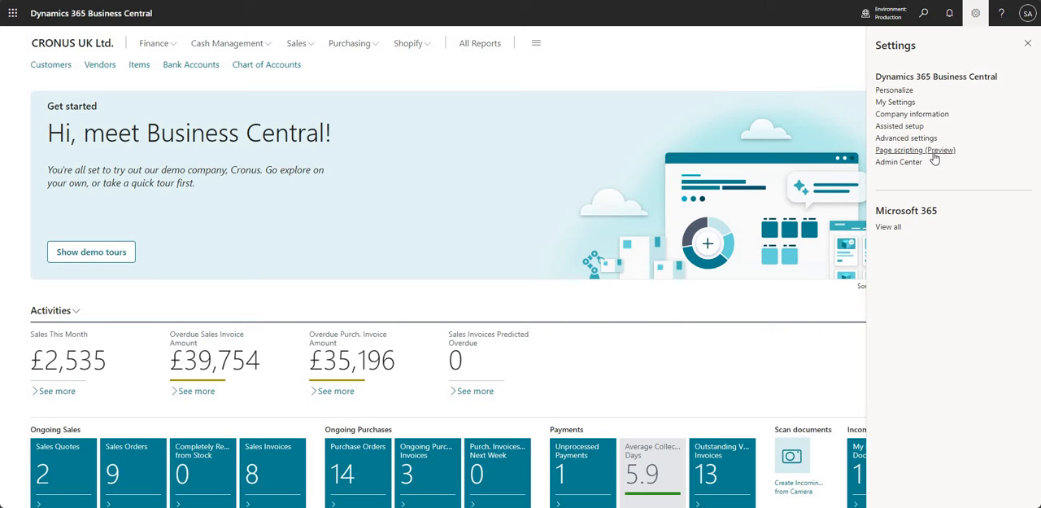
pyautogui.moveTo(939, 157)
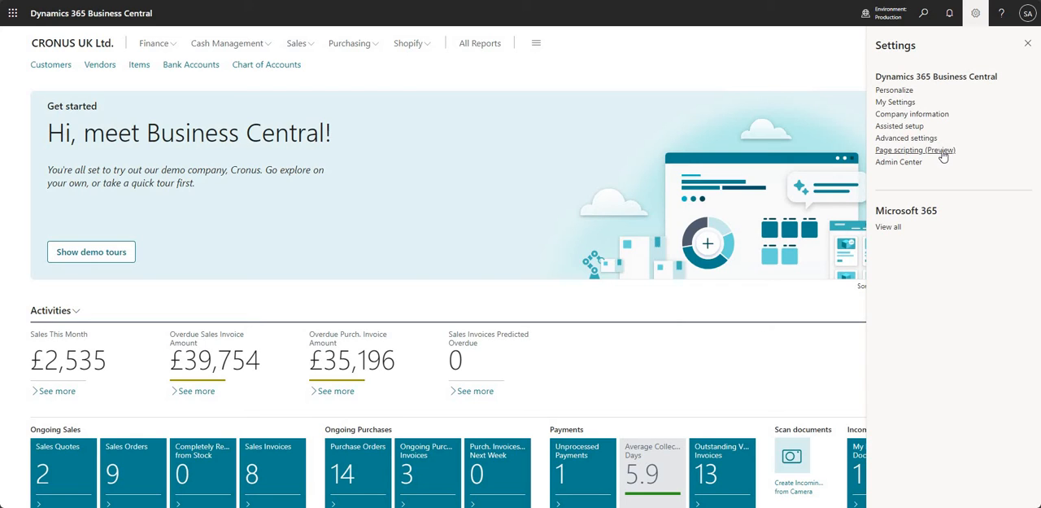
pyautogui.moveTo(952, 154)
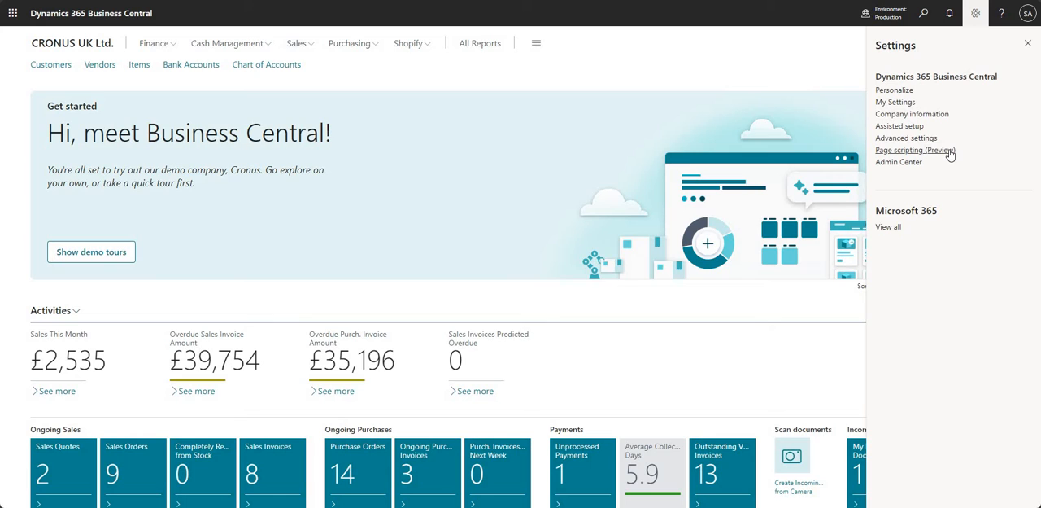
# Open Page scripting (Preview) and show the new-recording choices
pyautogui.click(915, 150)
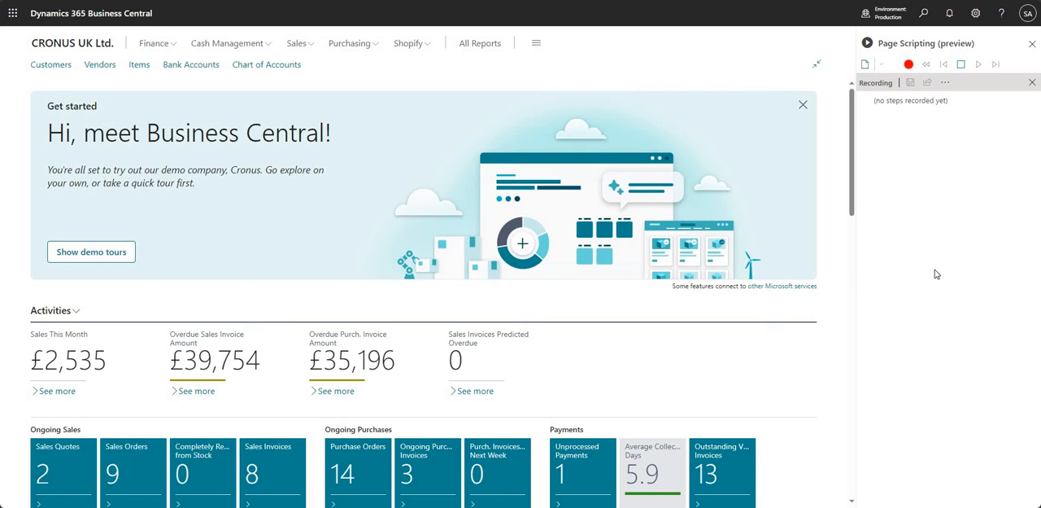
pyautogui.moveTo(891, 135)
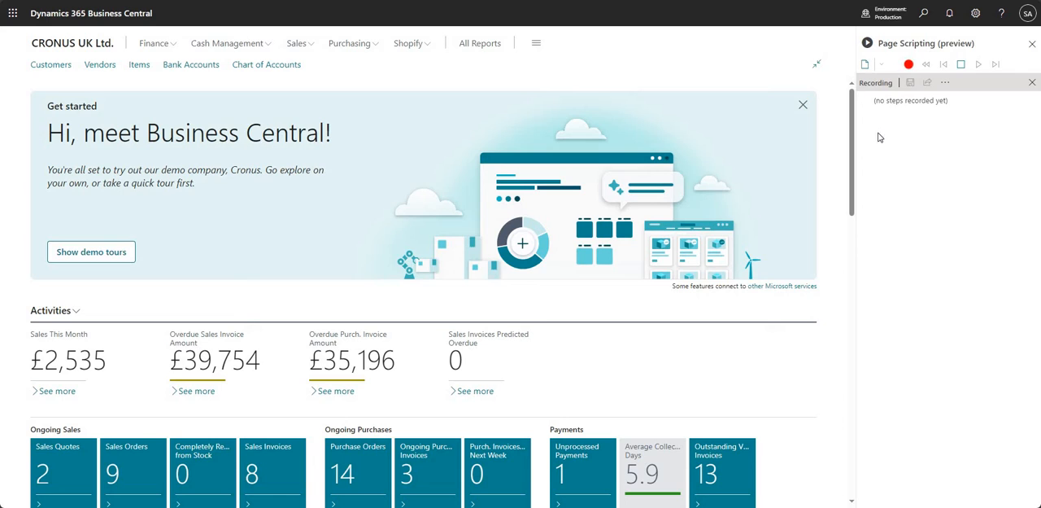
pyautogui.moveTo(942, 42)
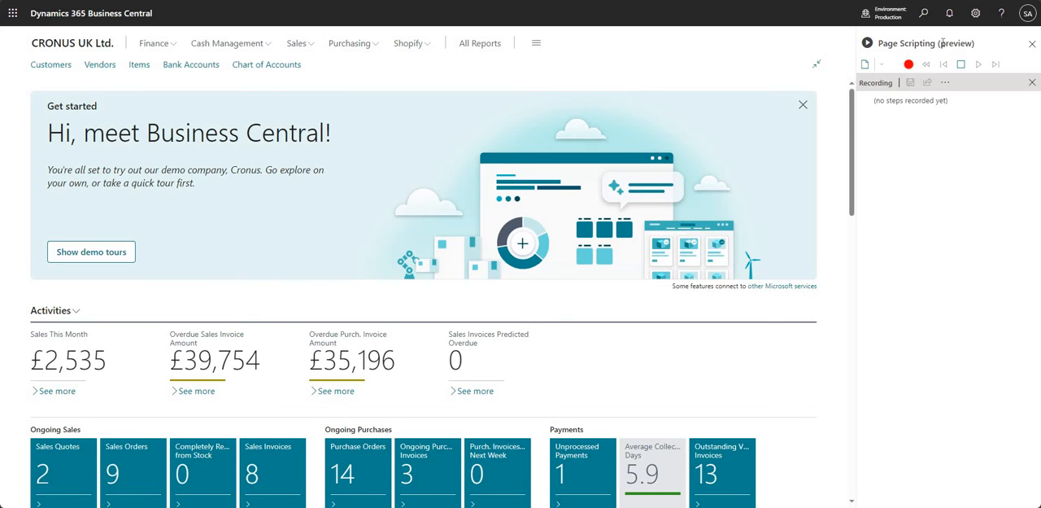
pyautogui.moveTo(950, 225)
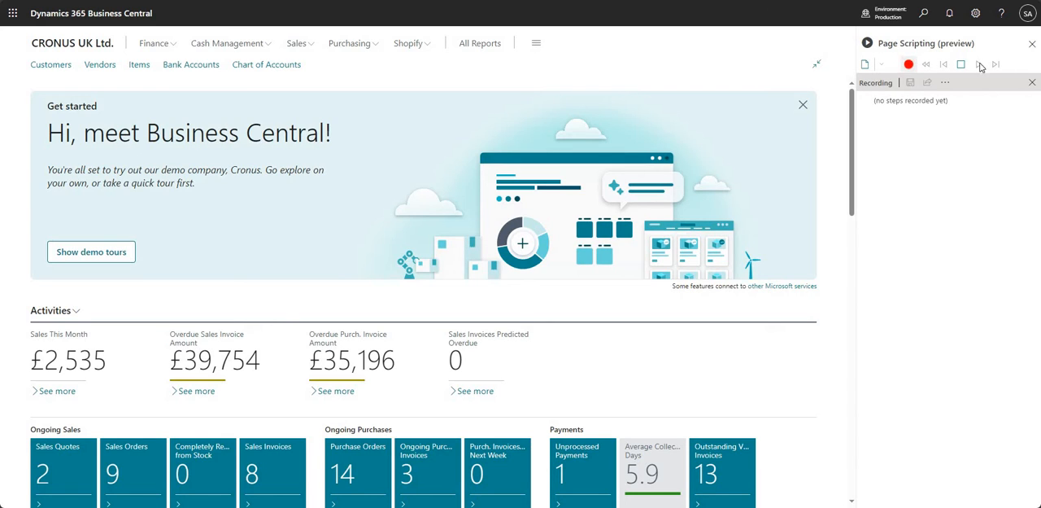
pyautogui.click(865, 64)
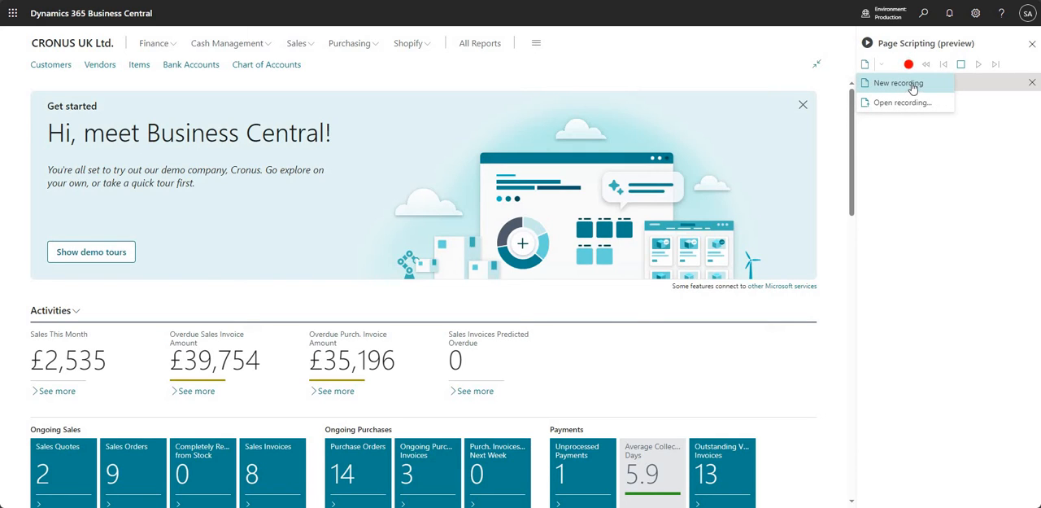
pyautogui.moveTo(903, 101)
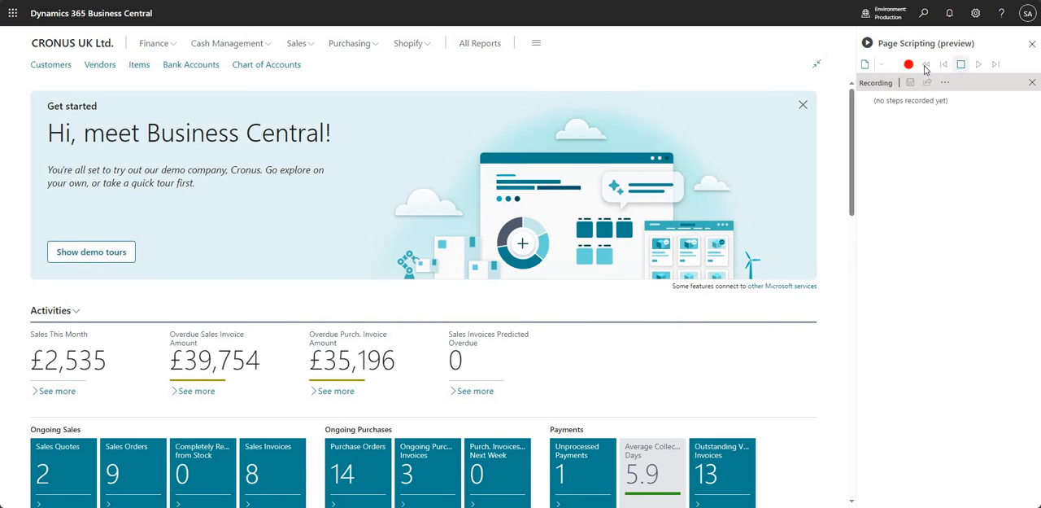
pyautogui.moveTo(978, 65)
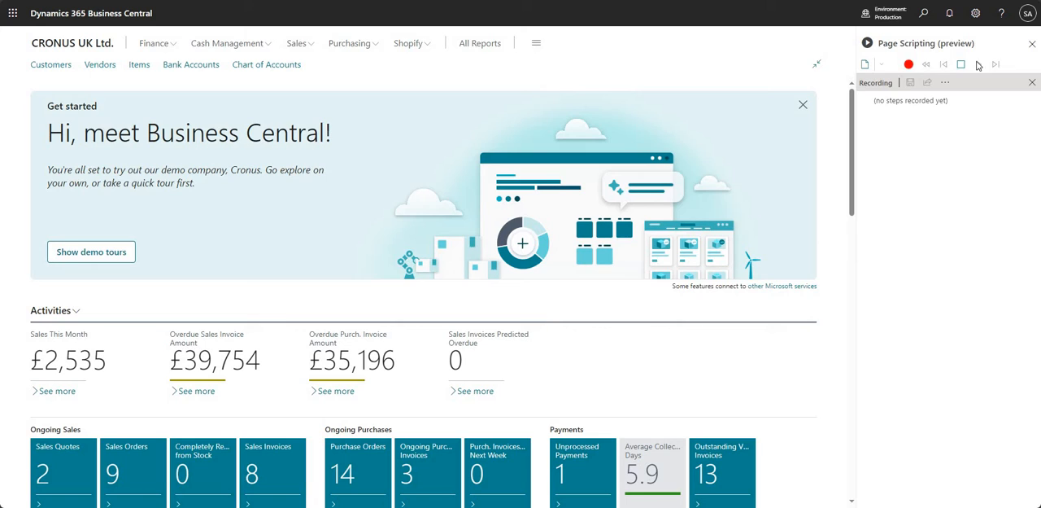
pyautogui.moveTo(990, 65)
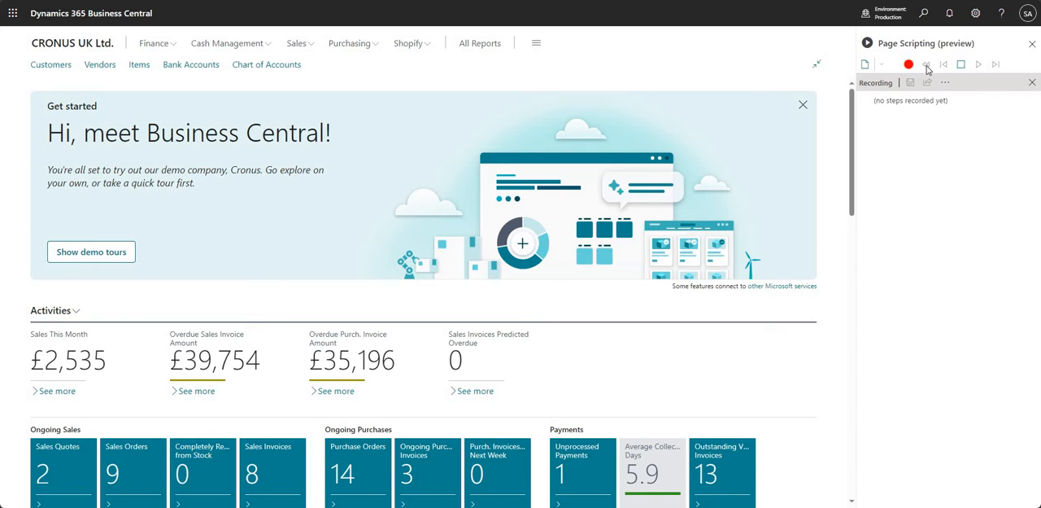
pyautogui.moveTo(979, 68)
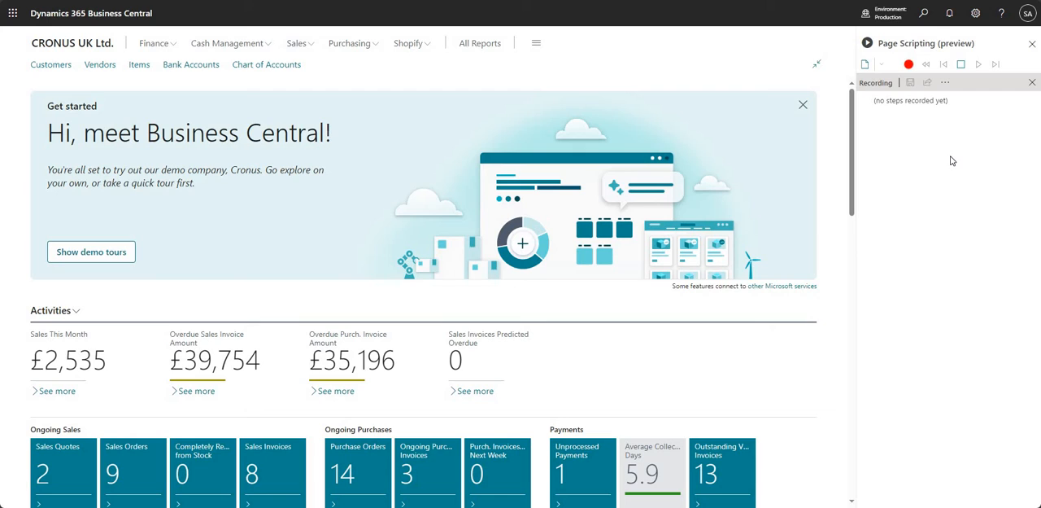
pyautogui.moveTo(920, 152)
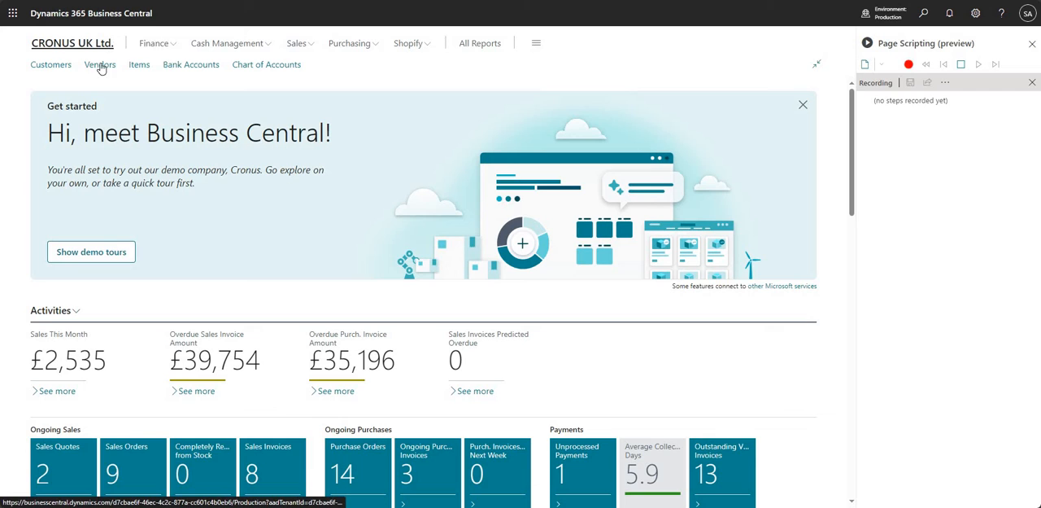
# Go to Customers and create a new Sales Invoice for Adatum Corporation
pyautogui.click(50, 64)
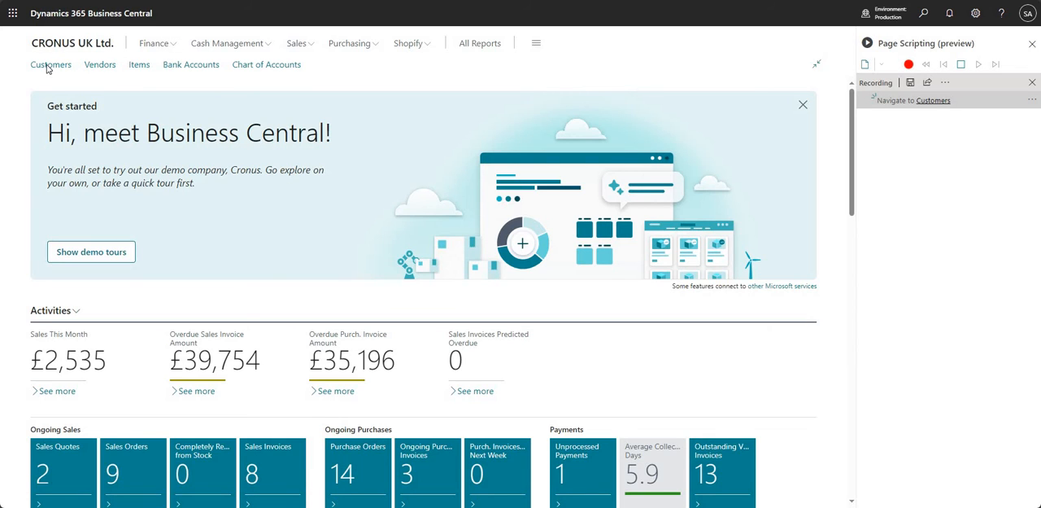
pyautogui.click(50, 64)
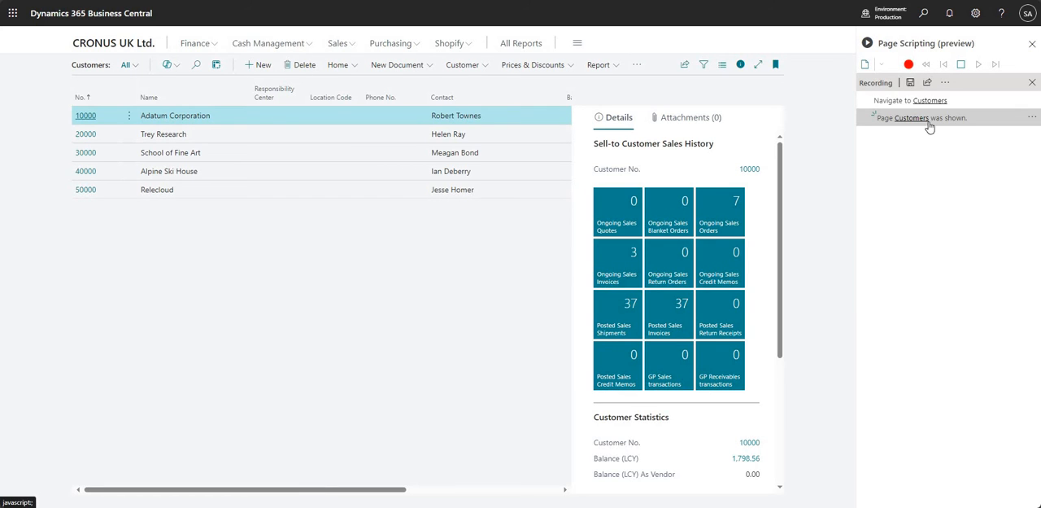
pyautogui.moveTo(767, 375)
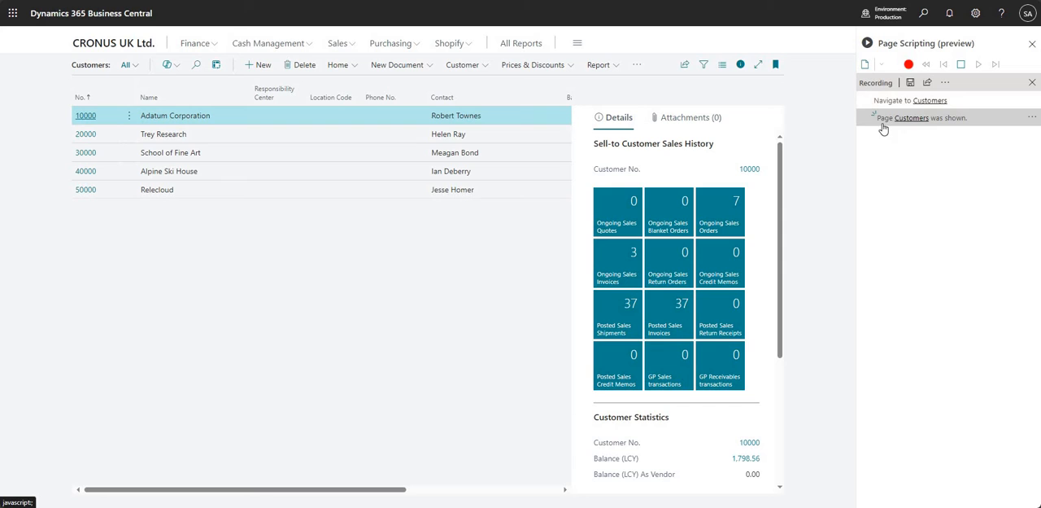
pyautogui.moveTo(398, 64)
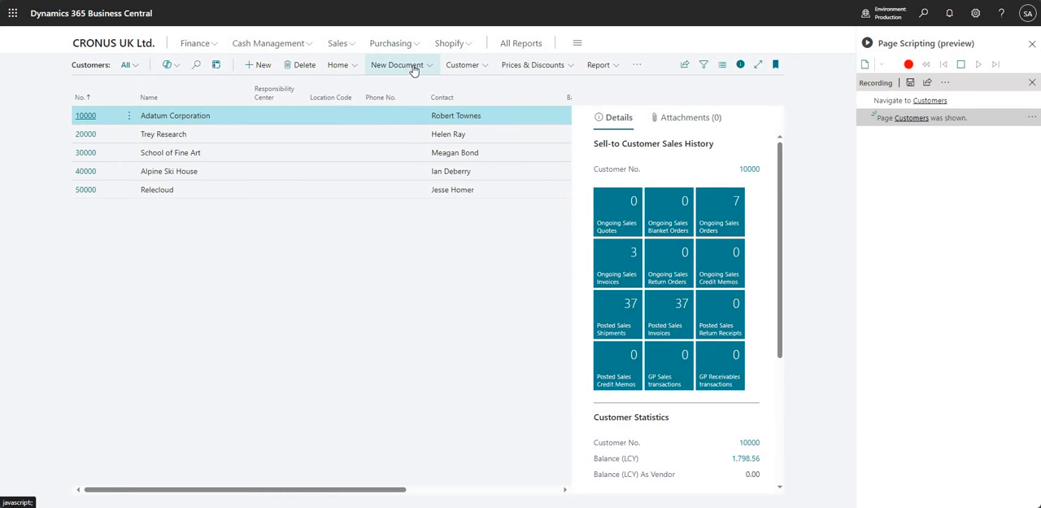
pyautogui.click(398, 64)
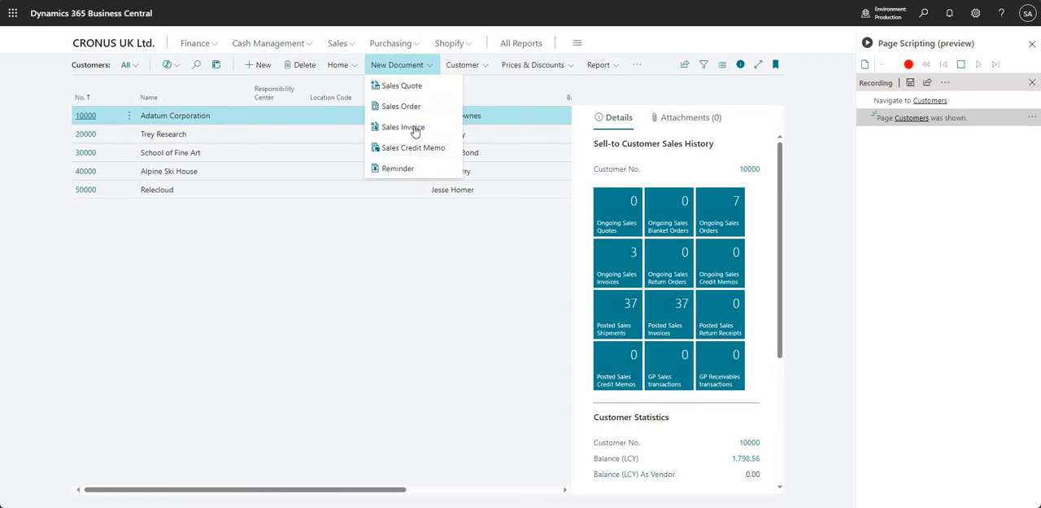
pyautogui.click(402, 127)
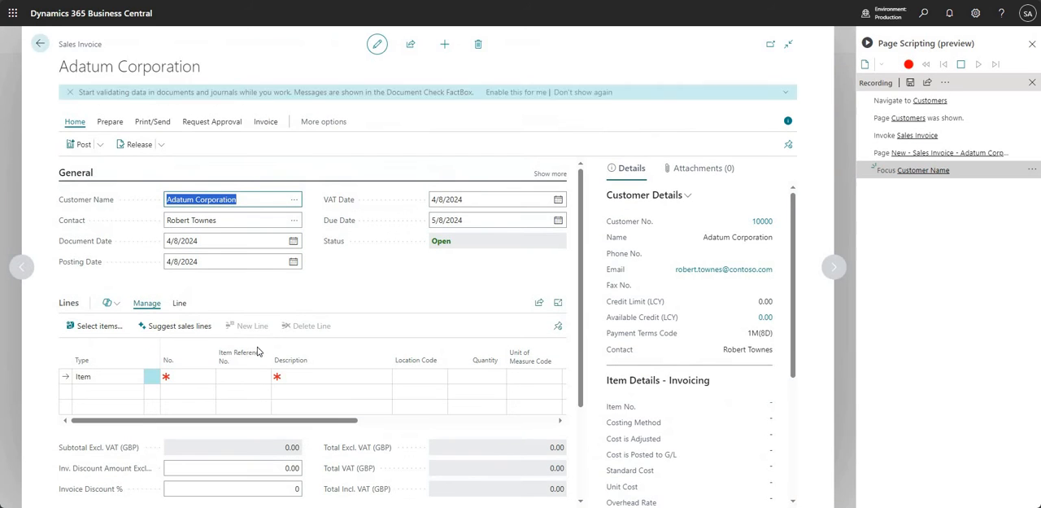
# Set the first invoice line to G/L Account 10110 Sale of Finished Goods
pyautogui.click(98, 376)
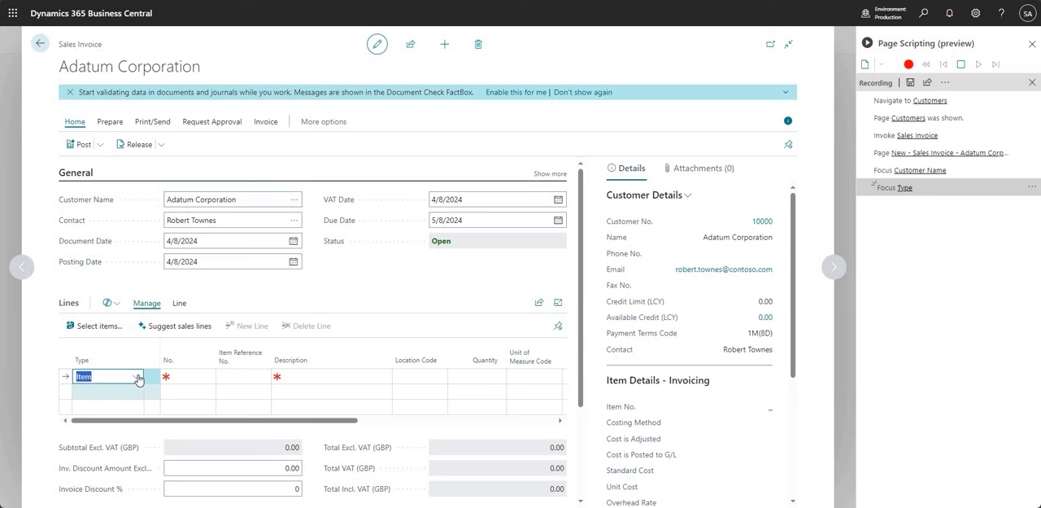
pyautogui.click(138, 376)
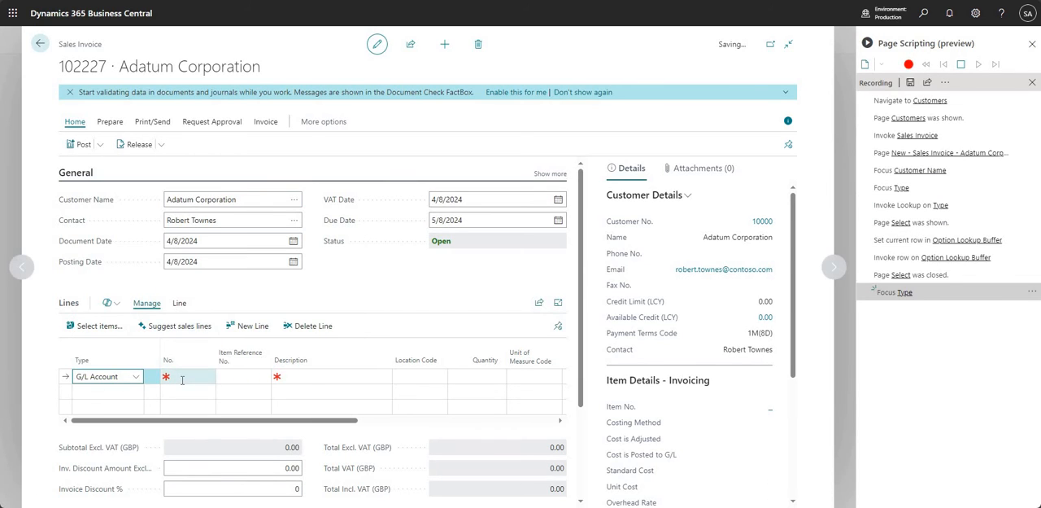
pyautogui.click(193, 376)
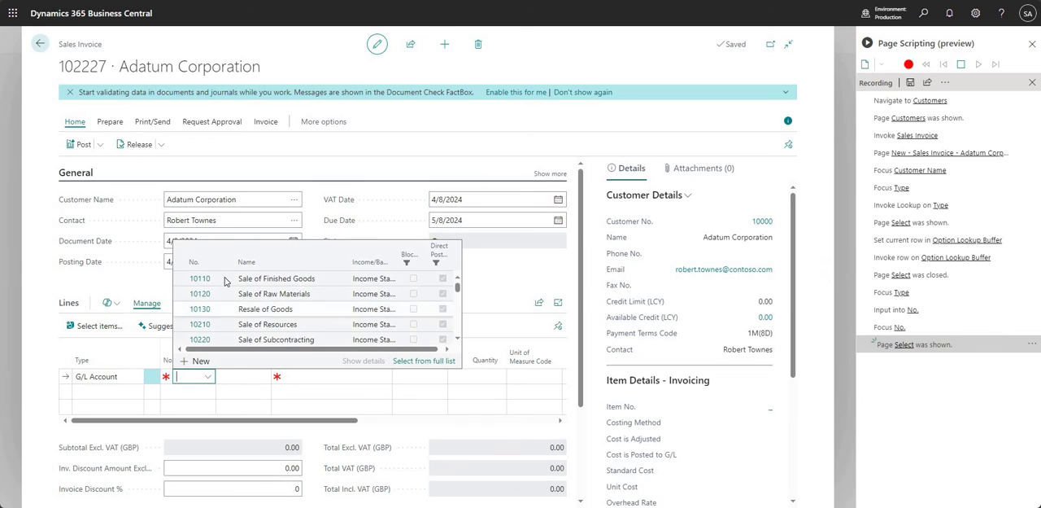
pyautogui.click(199, 278)
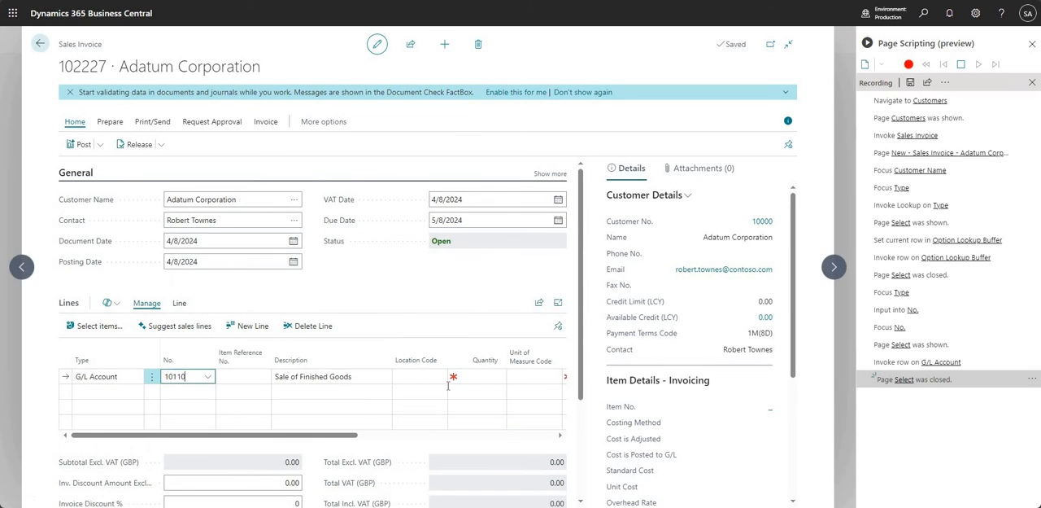
# Enter quantity 1 and unit price 100, then post the invoice
pyautogui.click(483, 376)
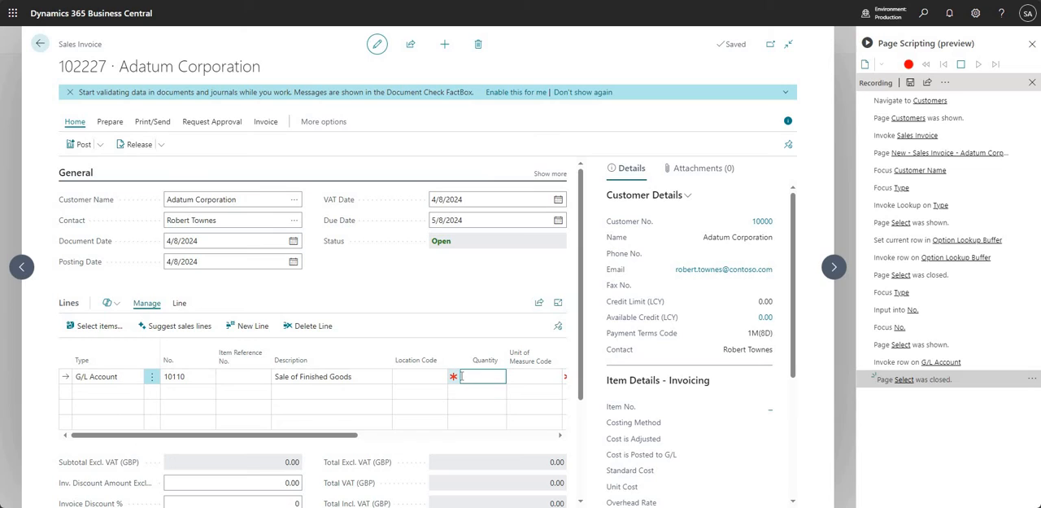
pyautogui.write('1')
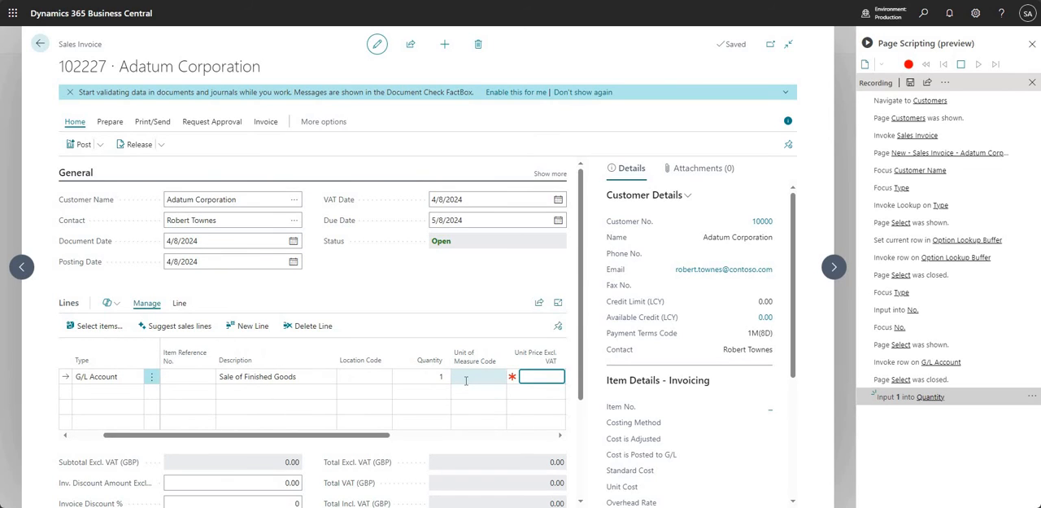
pyautogui.write('100.00')
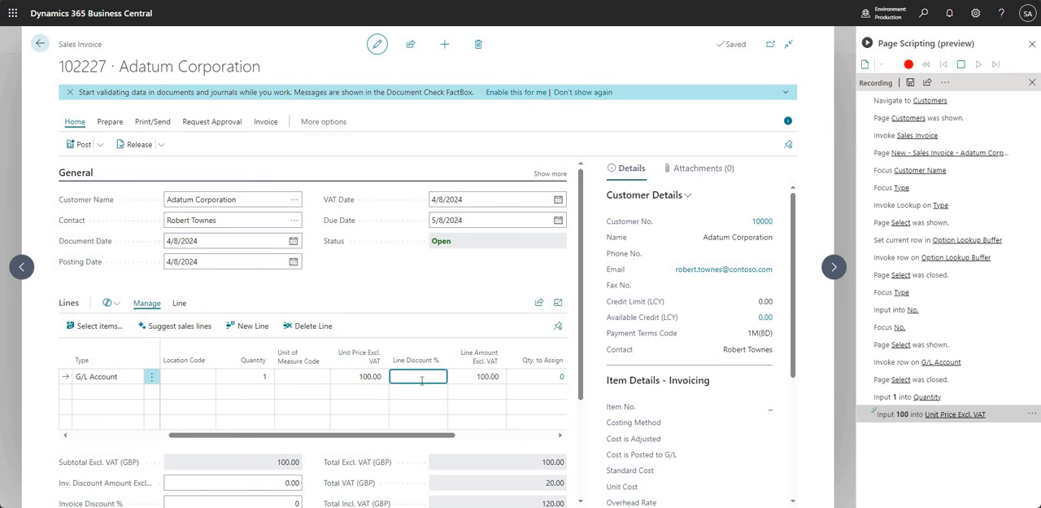
pyautogui.click(78, 144)
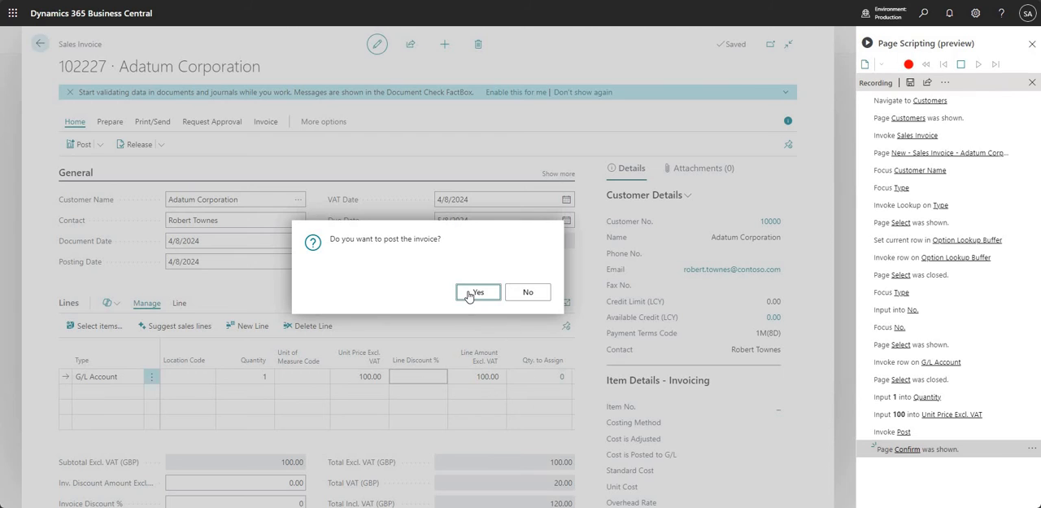
# Confirm posting, decline opening the posted invoice, and stop the recording
pyautogui.click(478, 291)
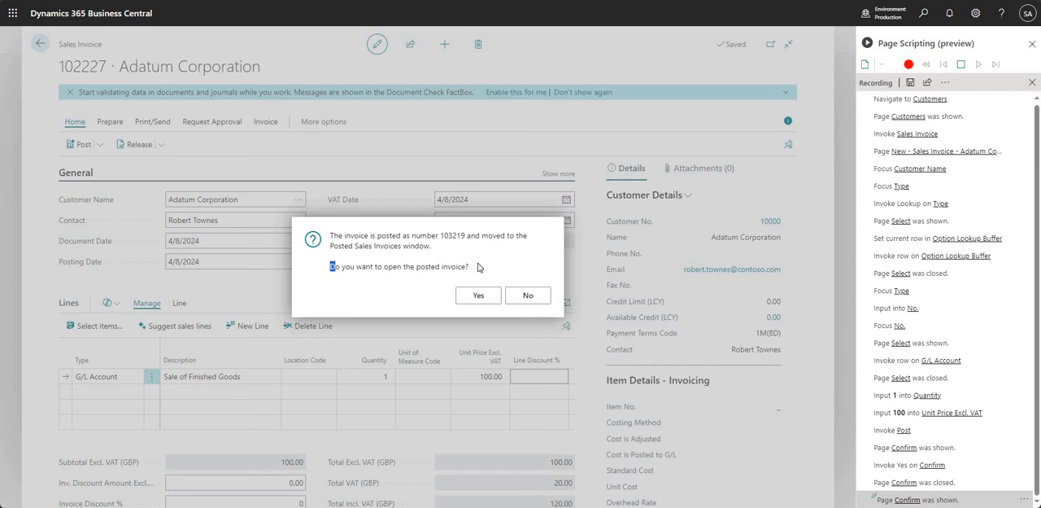
pyautogui.click(527, 295)
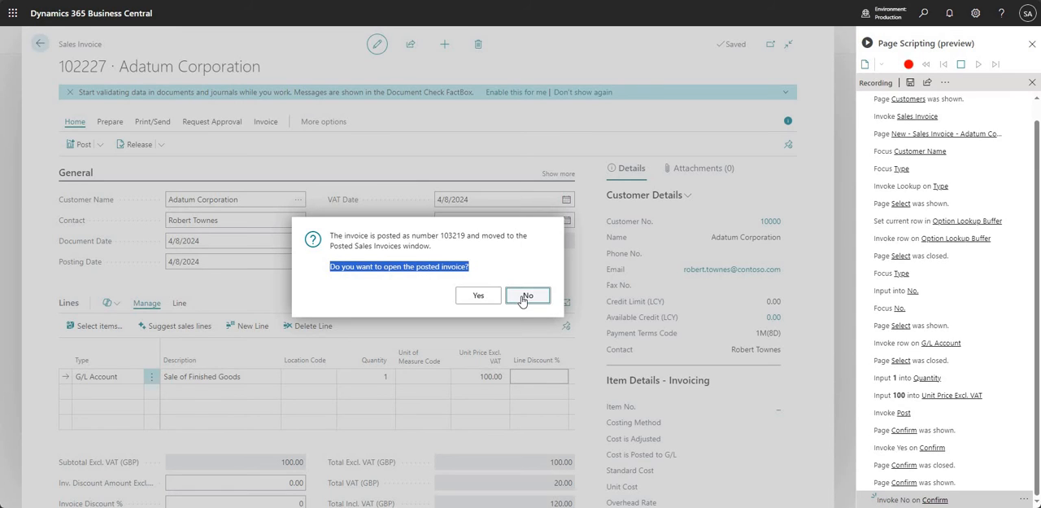
pyautogui.click(528, 294)
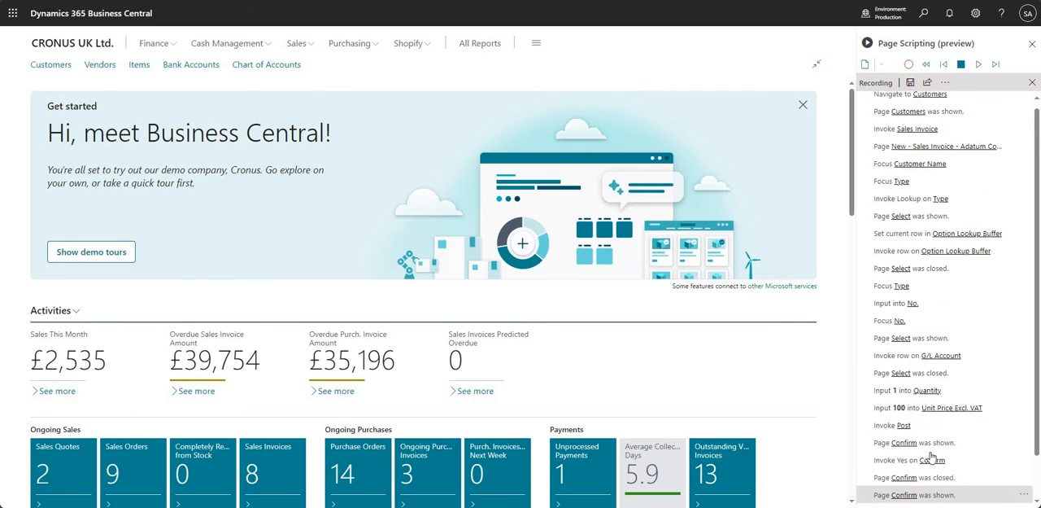
# Play back the recorded invoice script from the Page Scripting pane
pyautogui.scroll(-3)
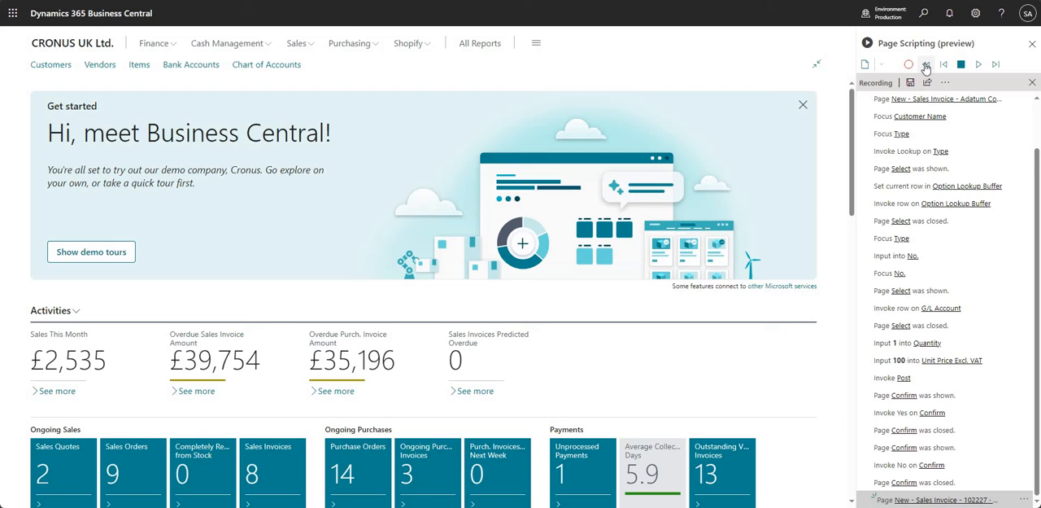
pyautogui.moveTo(926, 64)
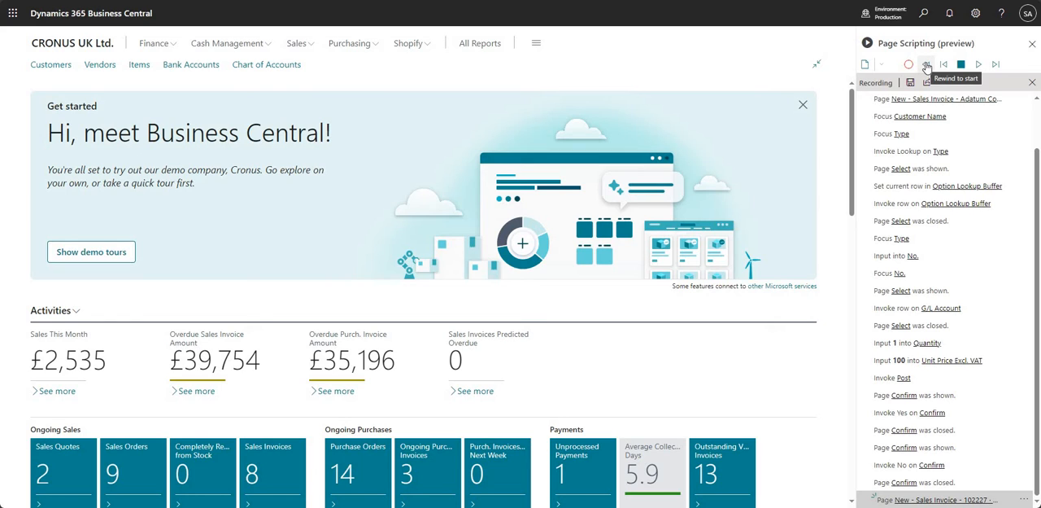
pyautogui.moveTo(943, 63)
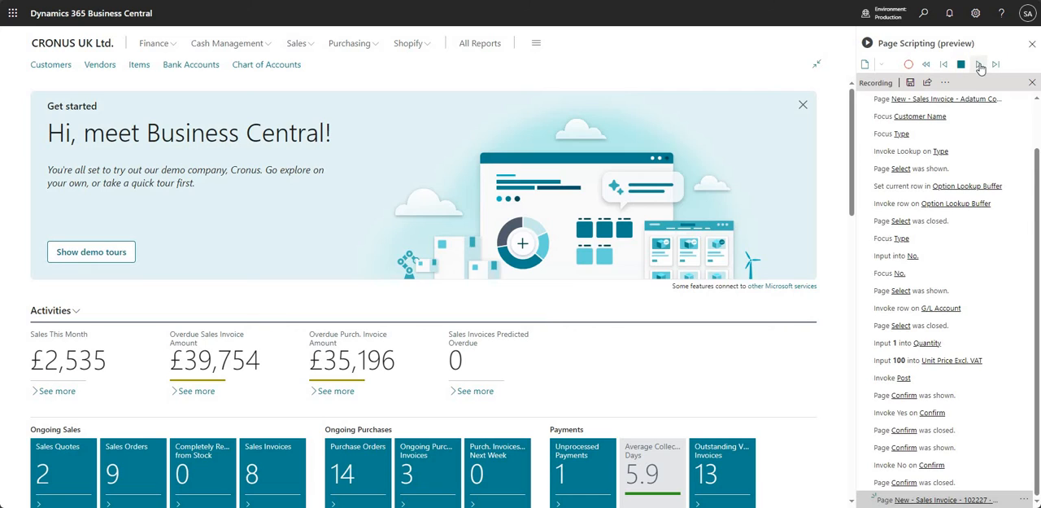
pyautogui.moveTo(995, 64)
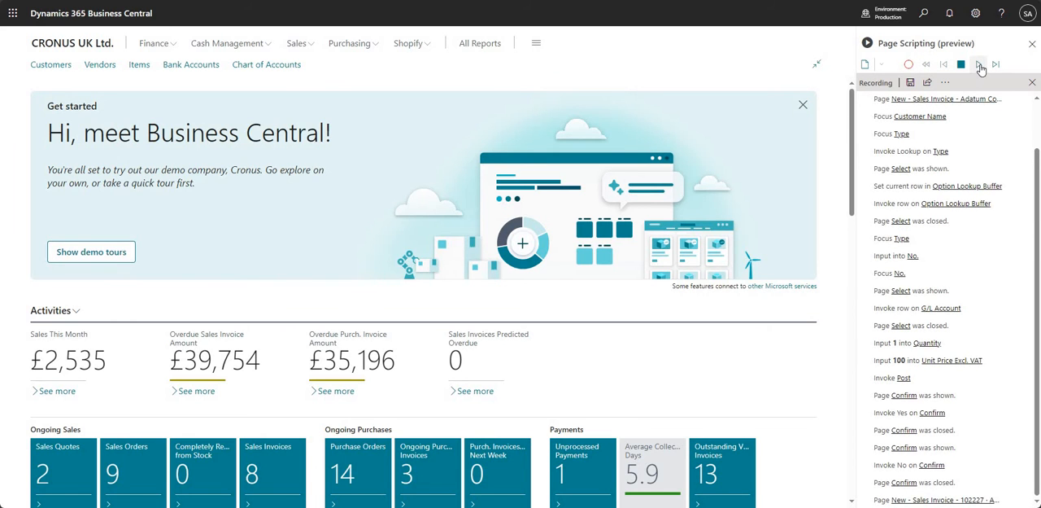
pyautogui.click(980, 63)
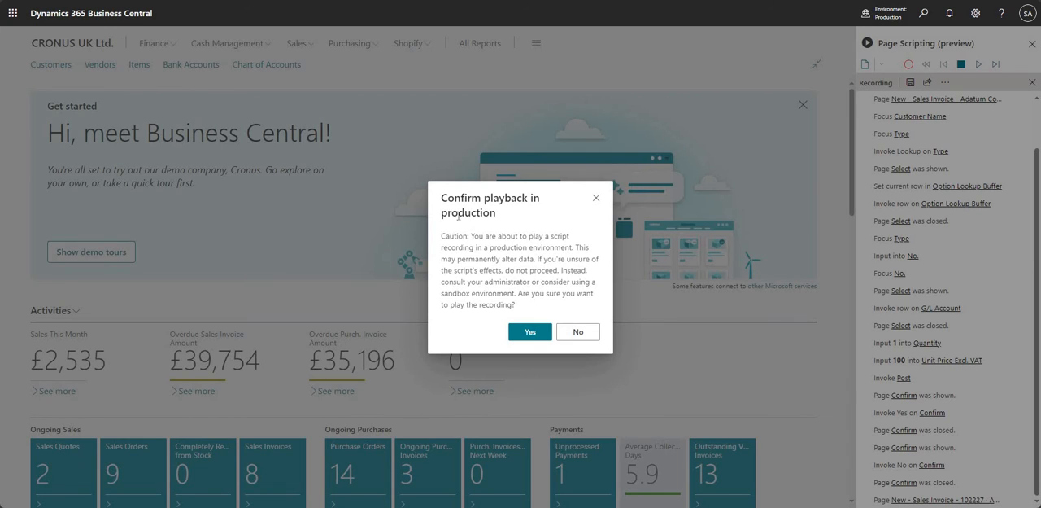
pyautogui.doubleClick(488, 205)
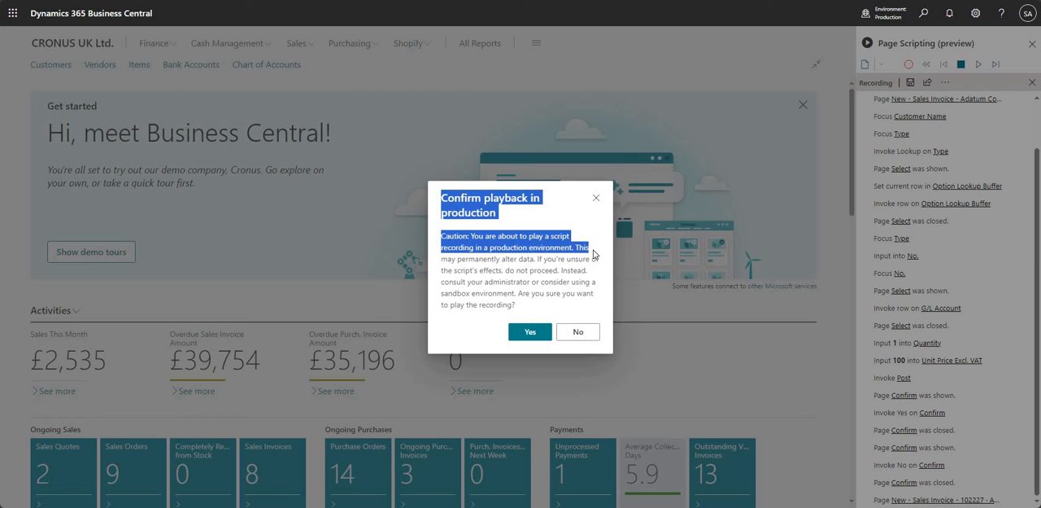
pyautogui.moveTo(597, 259)
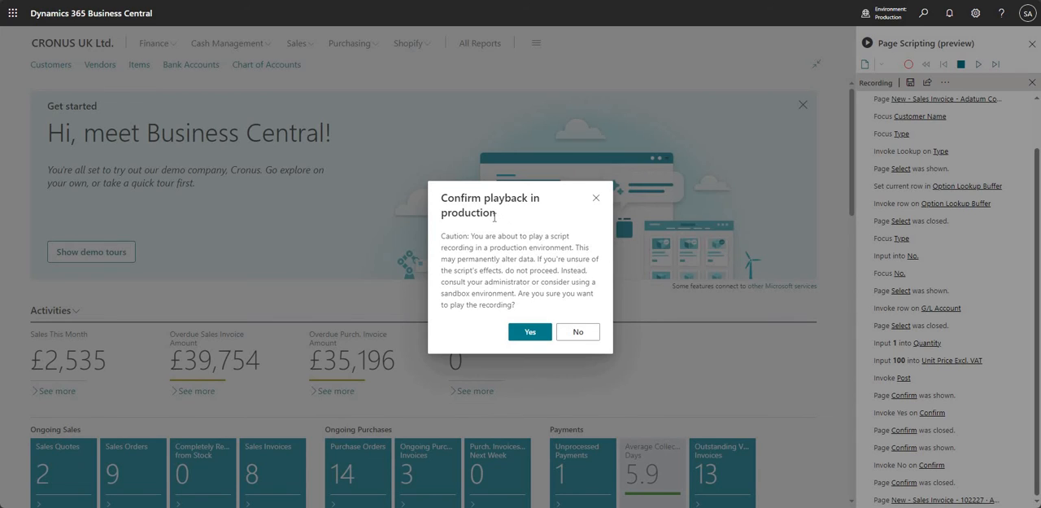
pyautogui.moveTo(520, 217)
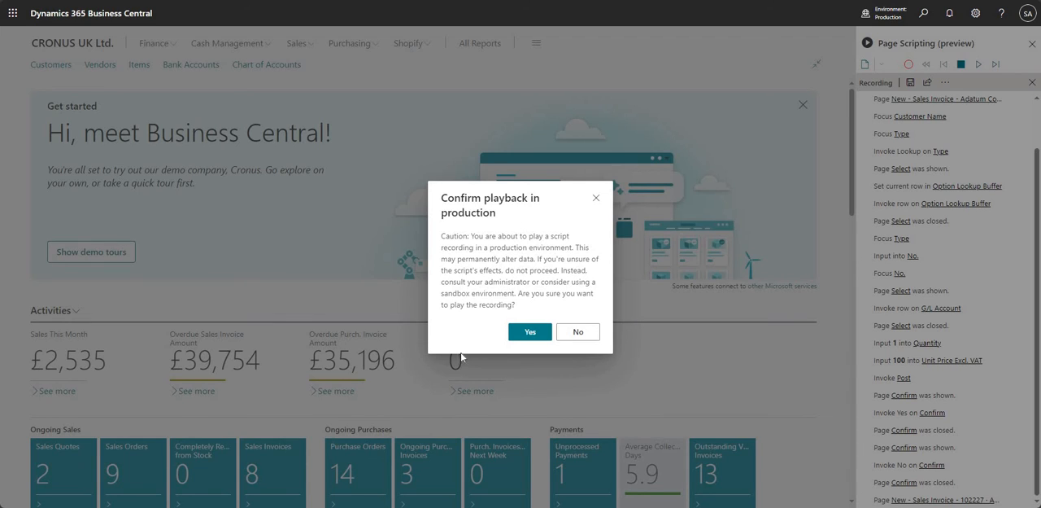
pyautogui.moveTo(497, 383)
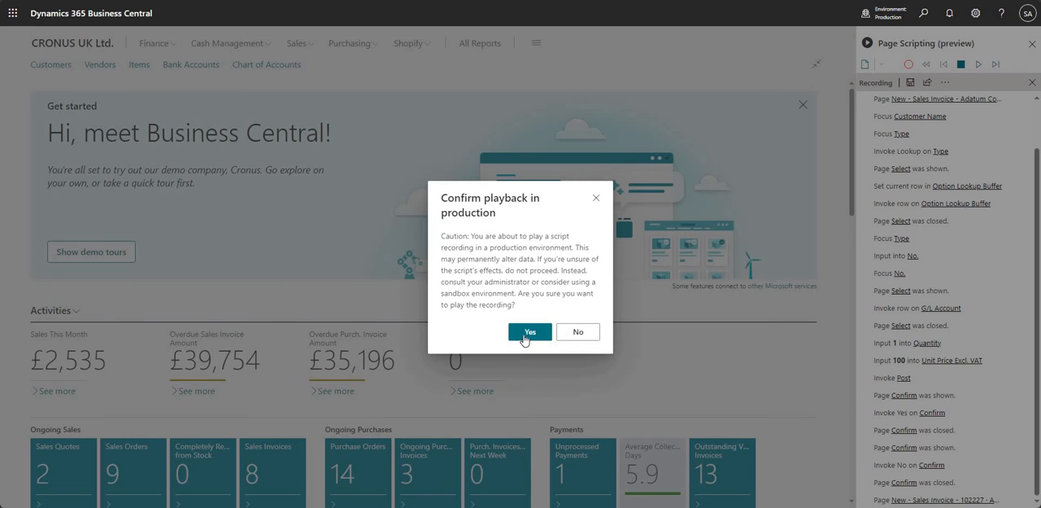
# Confirm playback in production and let the script post invoice 103220
pyautogui.click(530, 331)
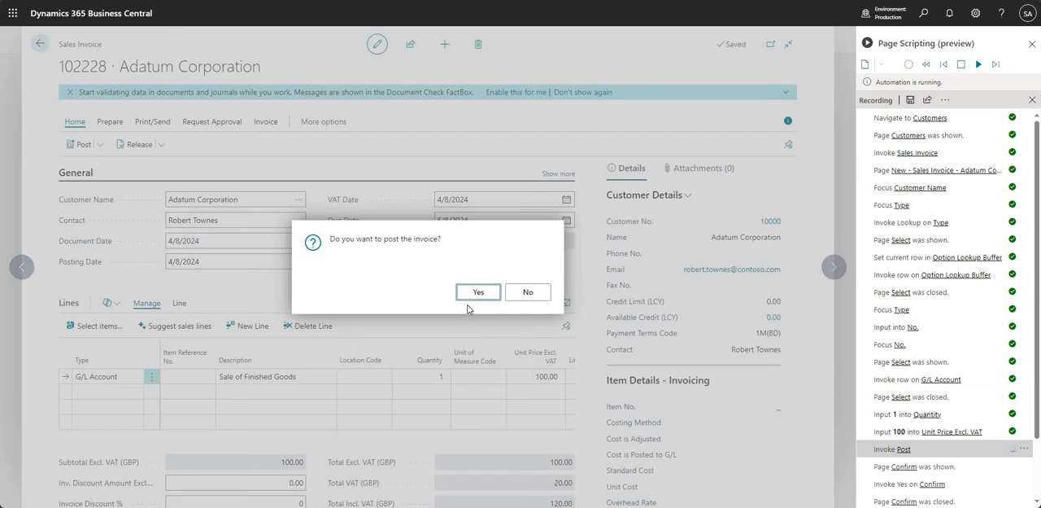
pyautogui.click(478, 291)
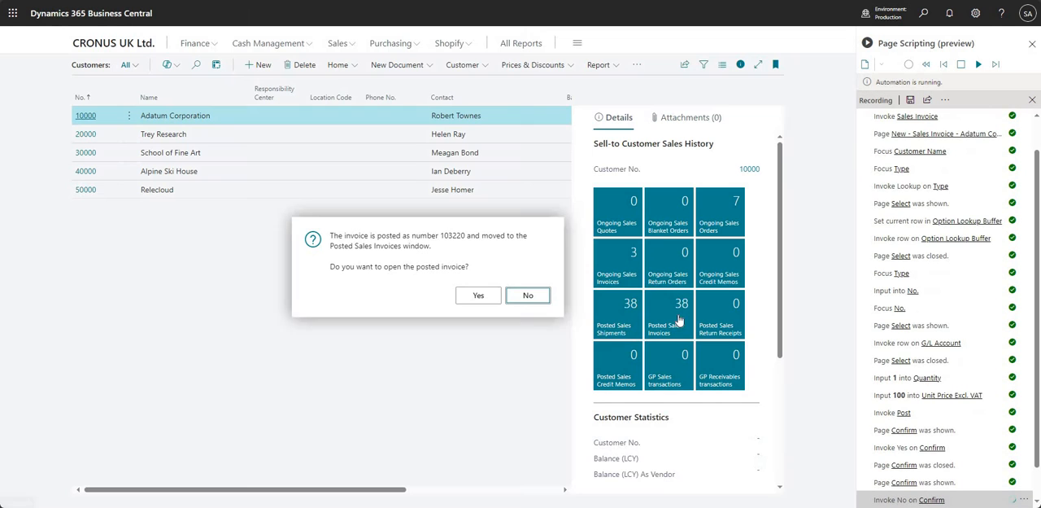
pyautogui.click(527, 294)
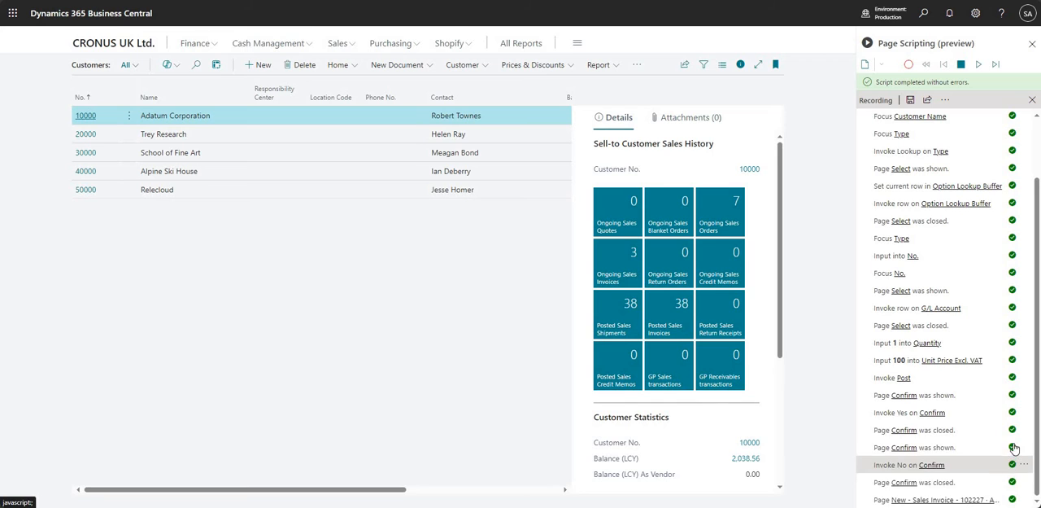
# Open the options menu for the 'Invoke row on G/L Account' recorded step
pyautogui.scroll(3)
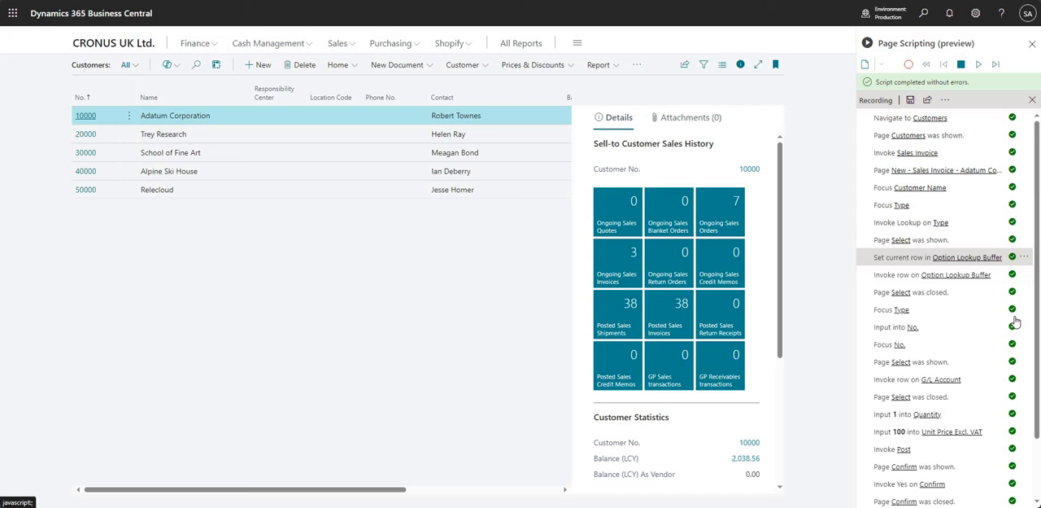
pyautogui.moveTo(997, 326)
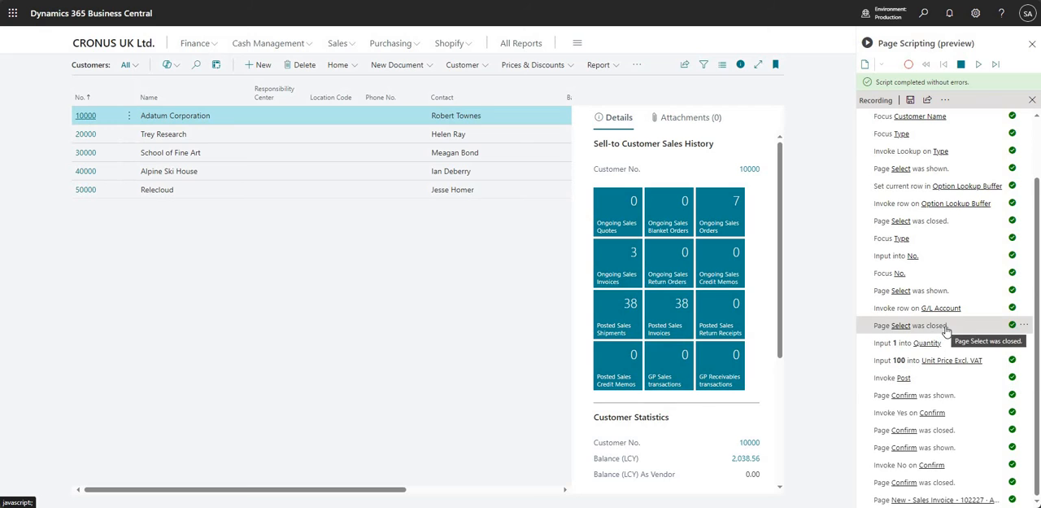
pyautogui.moveTo(934, 325)
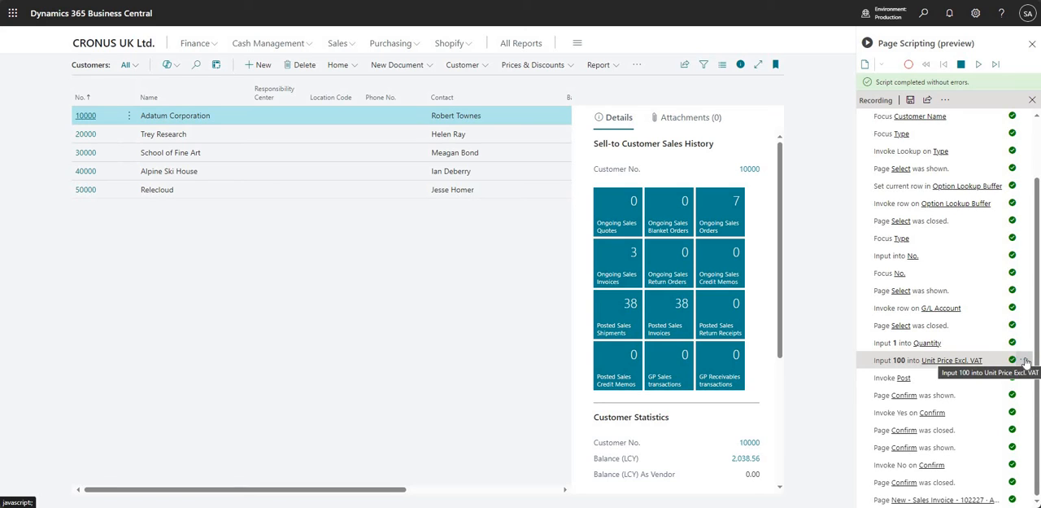
pyautogui.click(1024, 360)
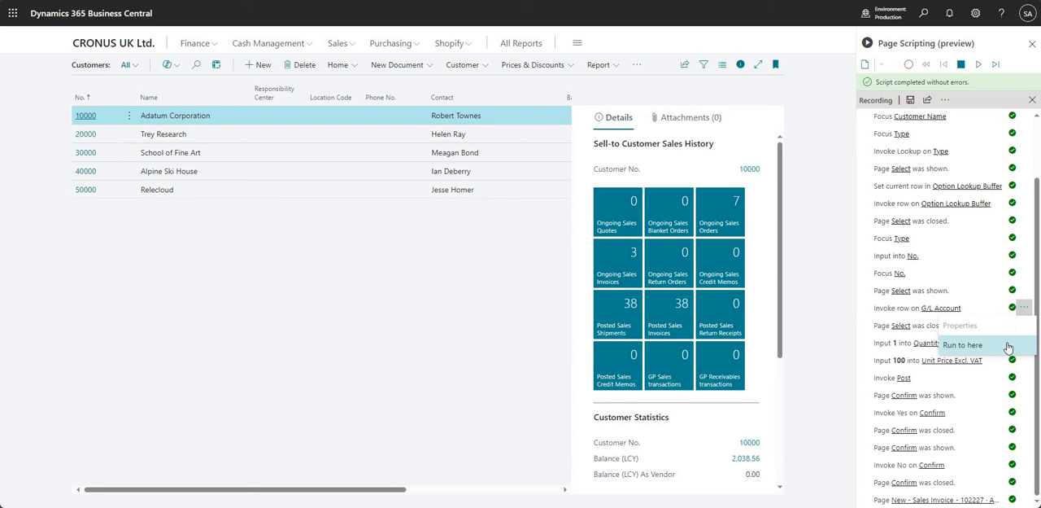
pyautogui.moveTo(936, 307)
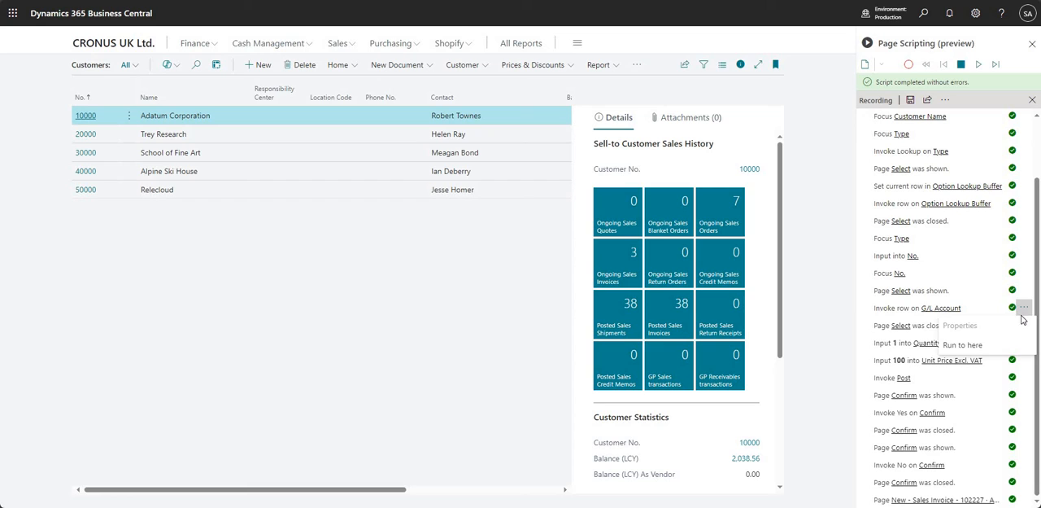
# Change the Unit Price Excl. VAT step's input value to "test" in its Properties
pyautogui.click(1024, 308)
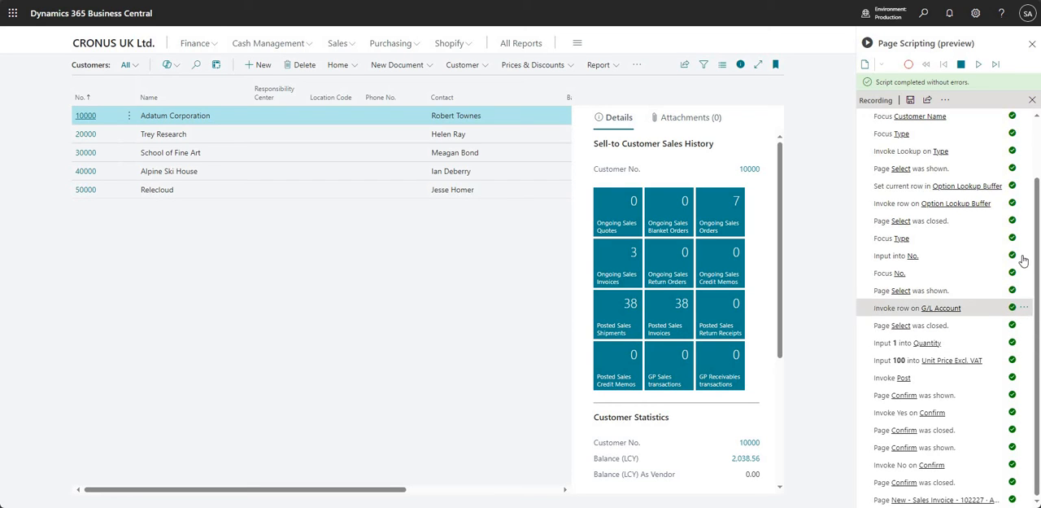
pyautogui.click(1024, 238)
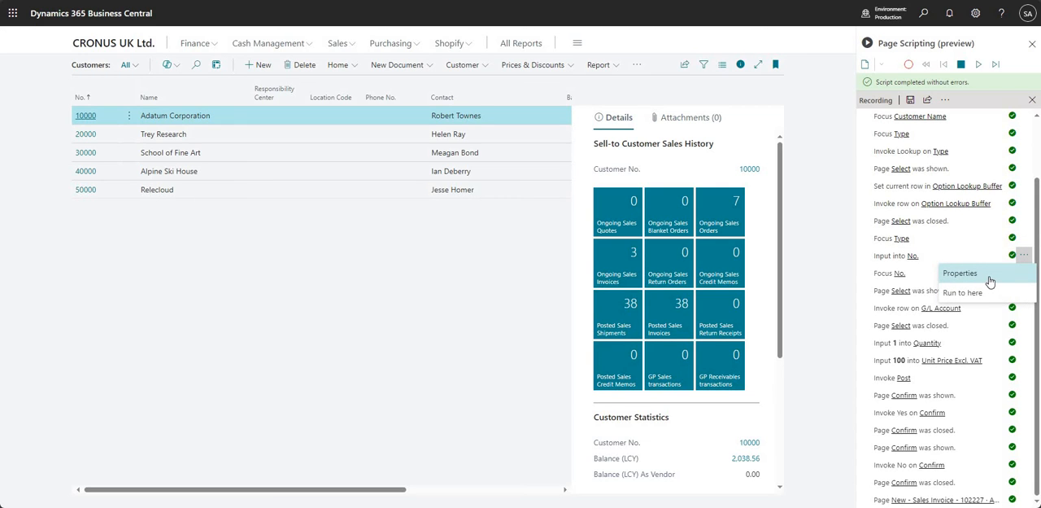
pyautogui.click(961, 273)
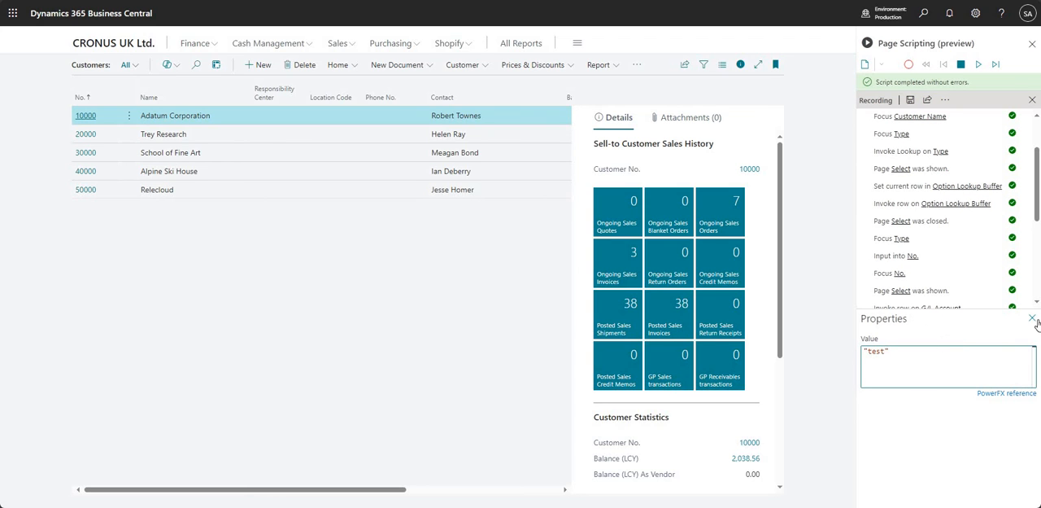
pyautogui.click(1032, 317)
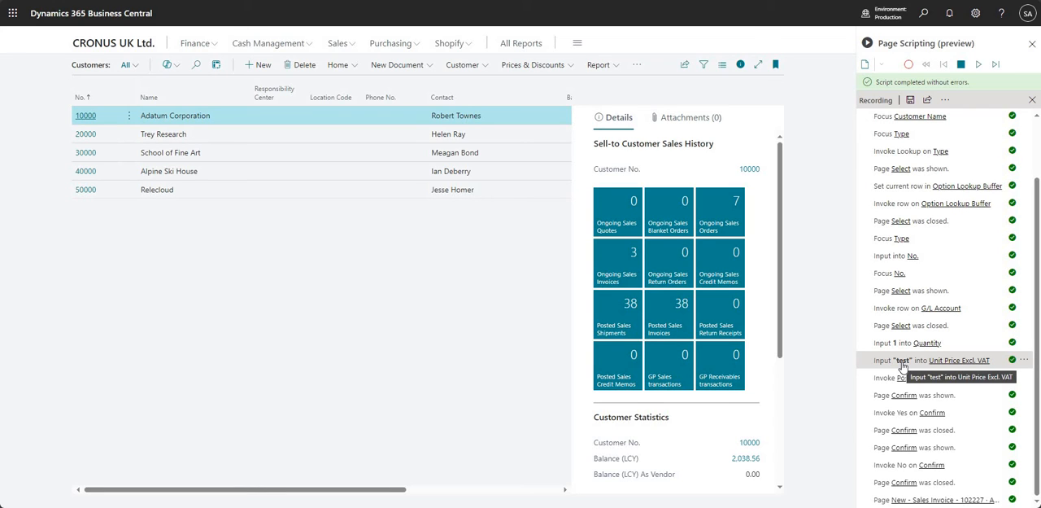
pyautogui.moveTo(434, 201)
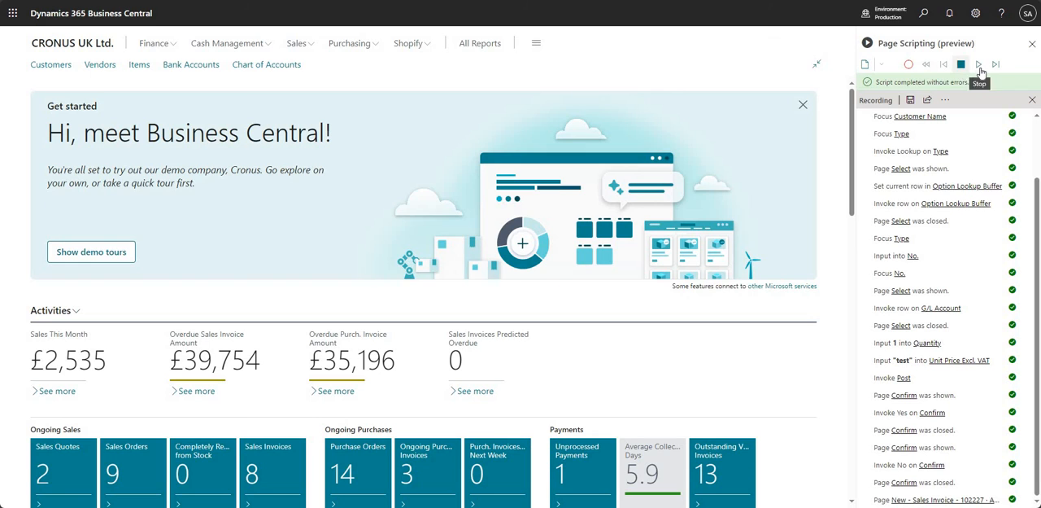
# Play the edited script and confirm playback in production
pyautogui.click(978, 65)
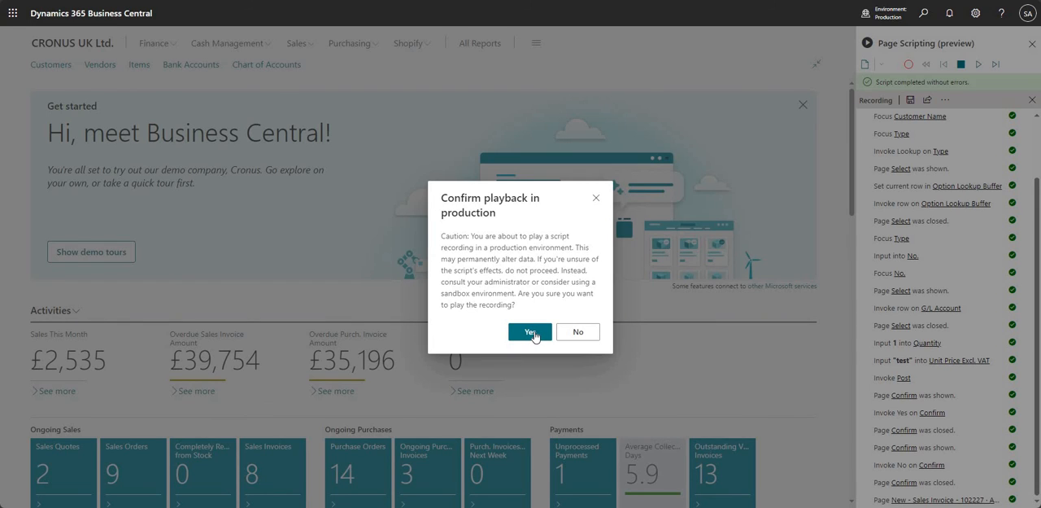
pyautogui.click(530, 331)
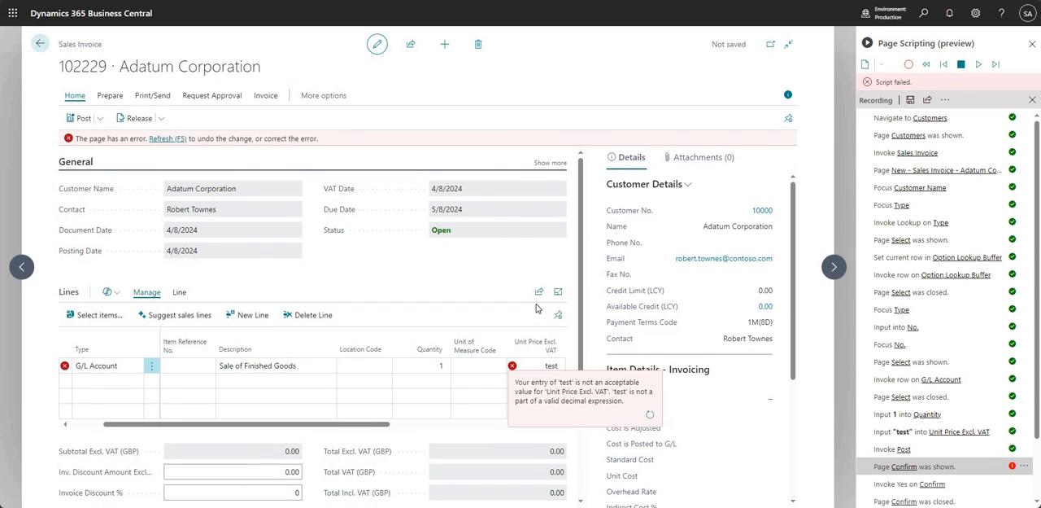
pyautogui.moveTo(819, 473)
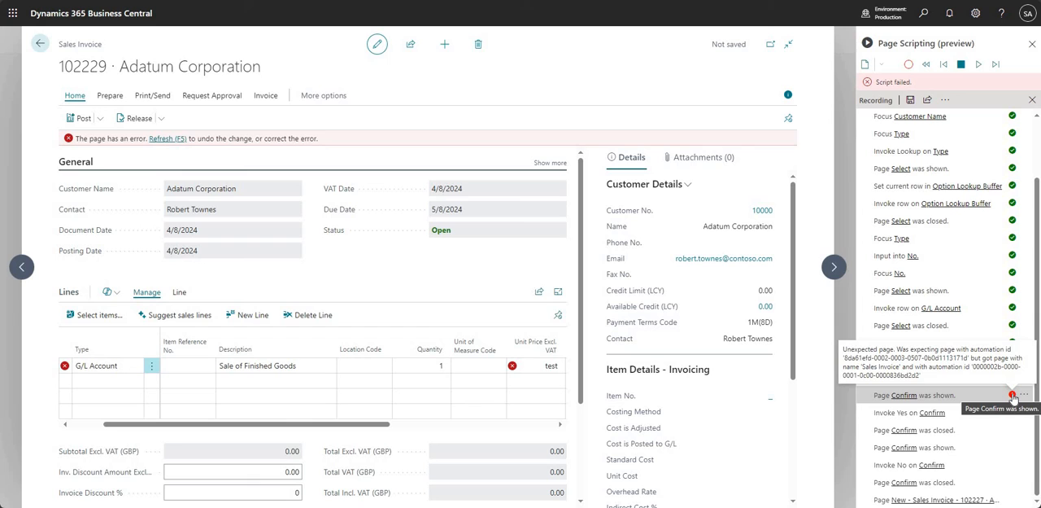
pyautogui.moveTo(982, 331)
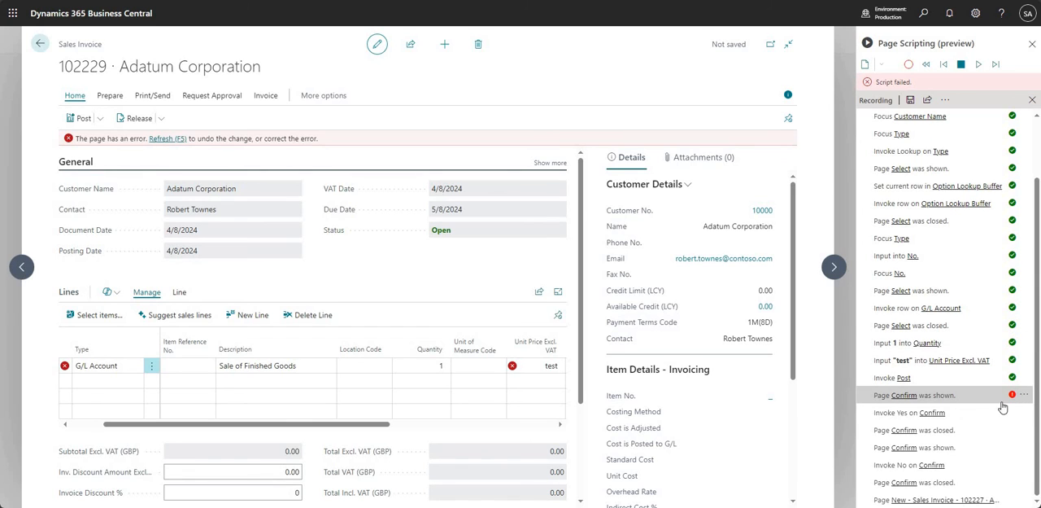
pyautogui.moveTo(991, 400)
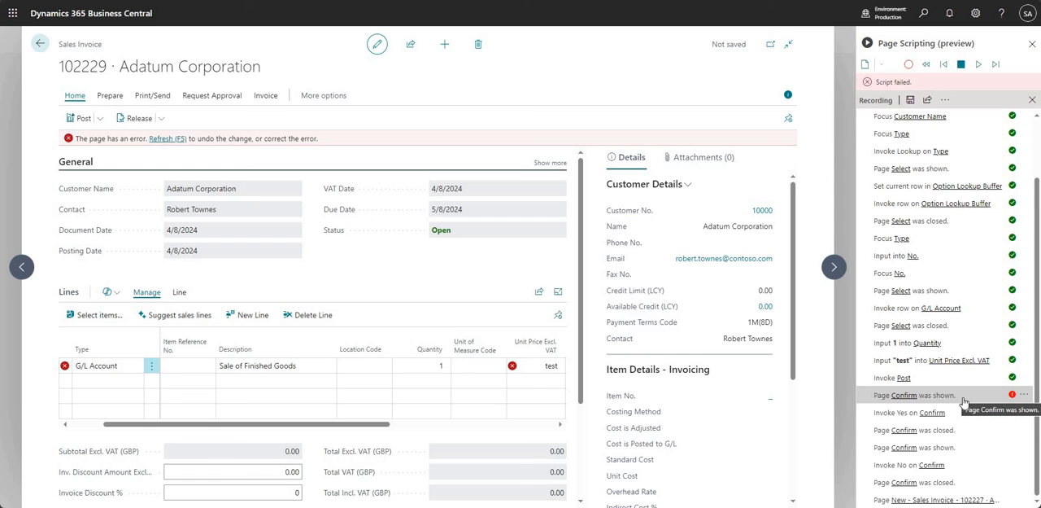
pyautogui.moveTo(329, 78)
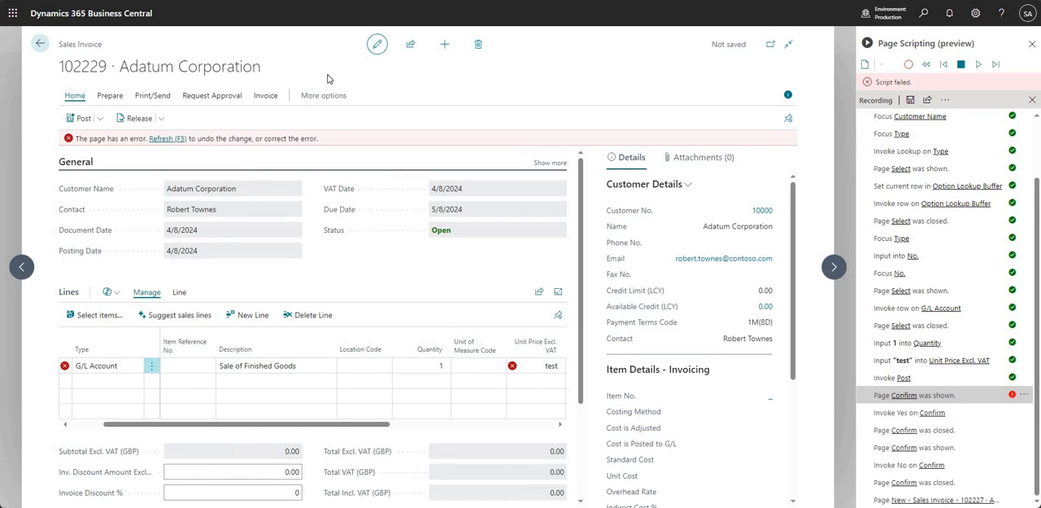